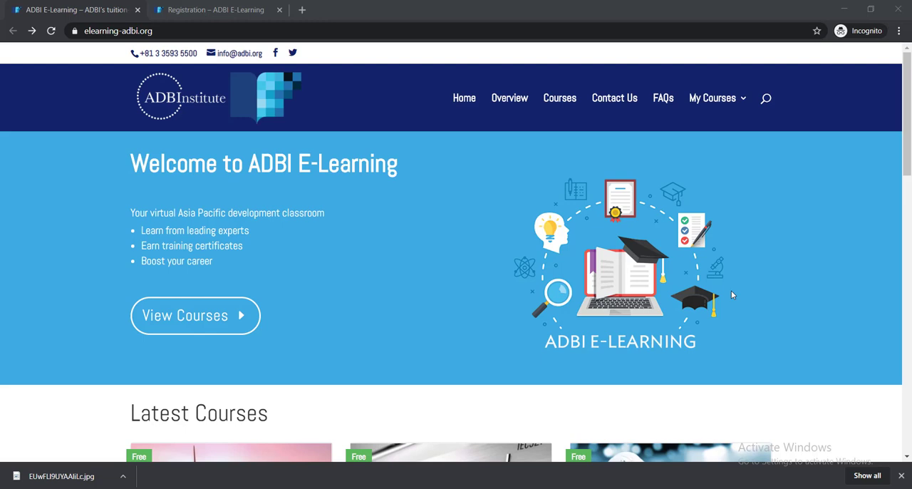
mouse_move(626, 287)
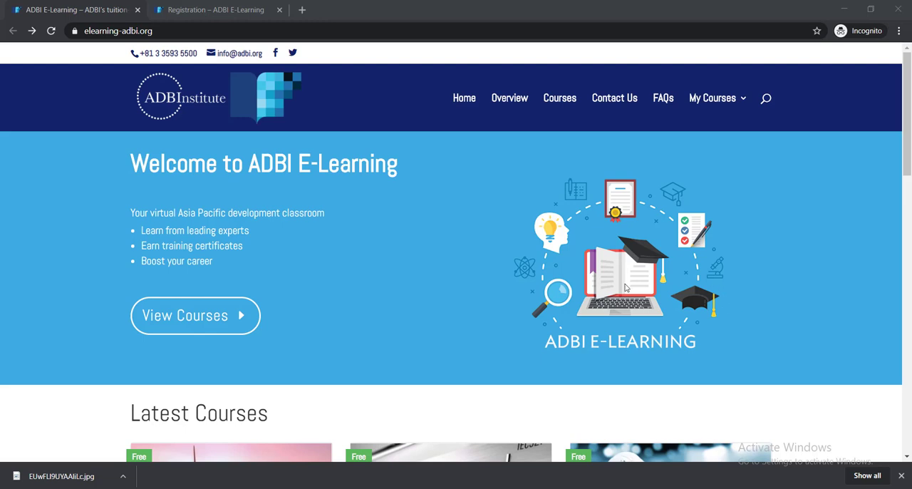
mouse_move(524, 266)
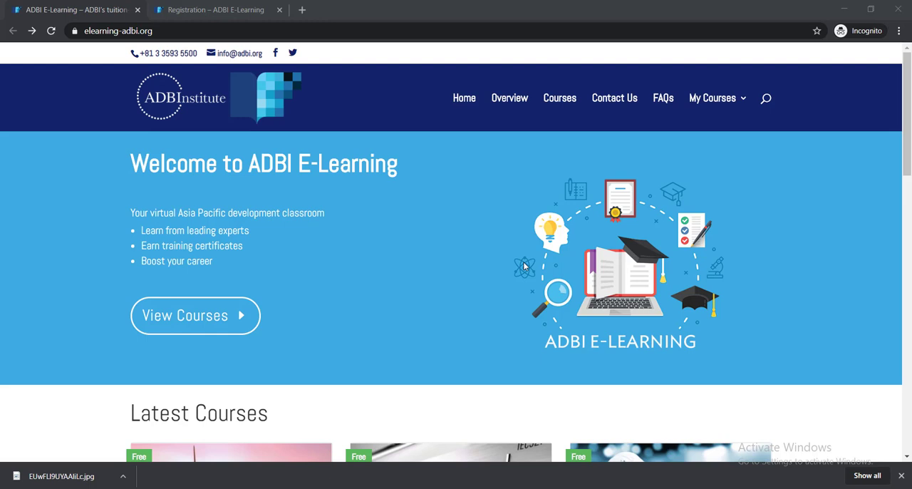
mouse_move(411, 300)
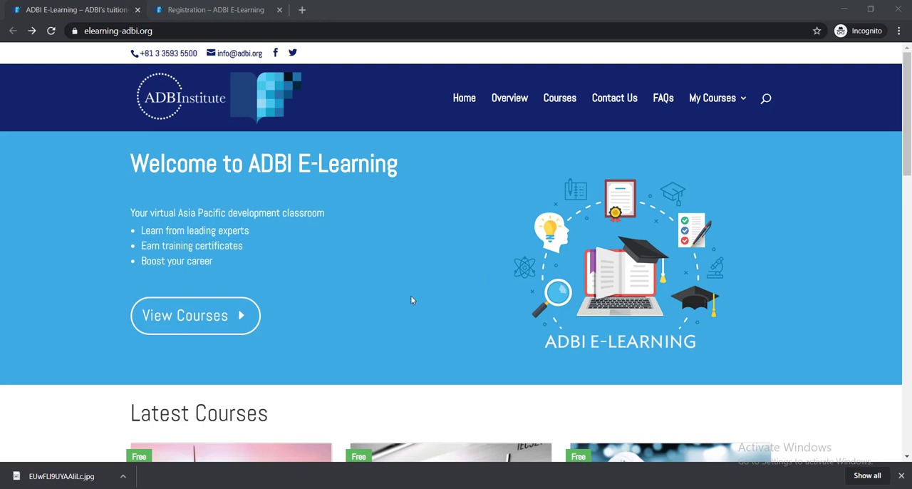
mouse_move(446, 257)
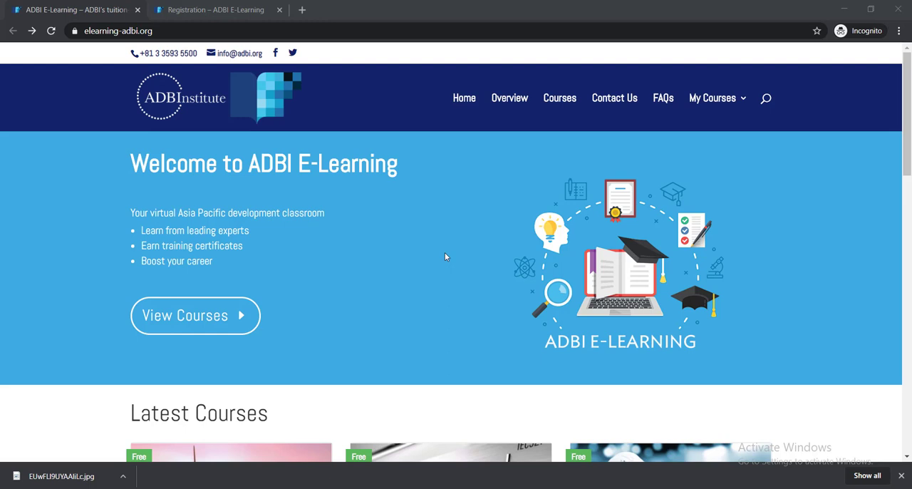
Browse the course listings to locate Green Investments: Renewable Energy.
scroll(down, 3)
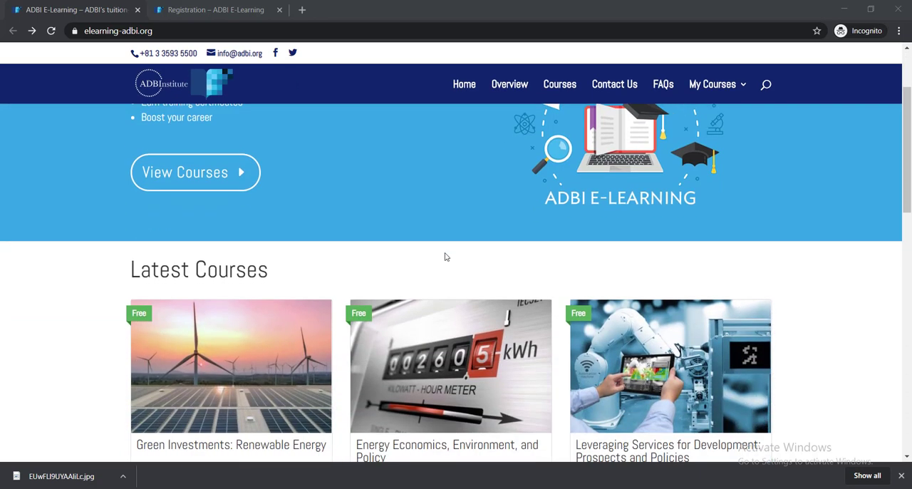
scroll(down, 3)
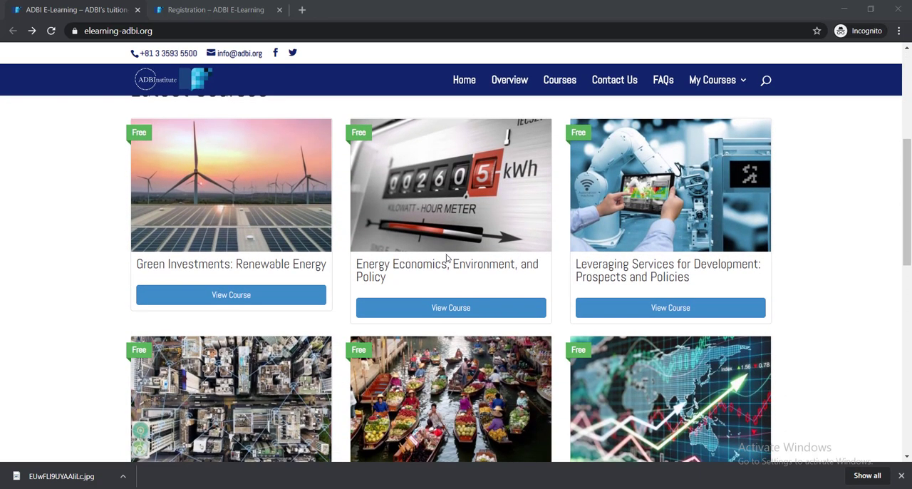
mouse_move(228, 232)
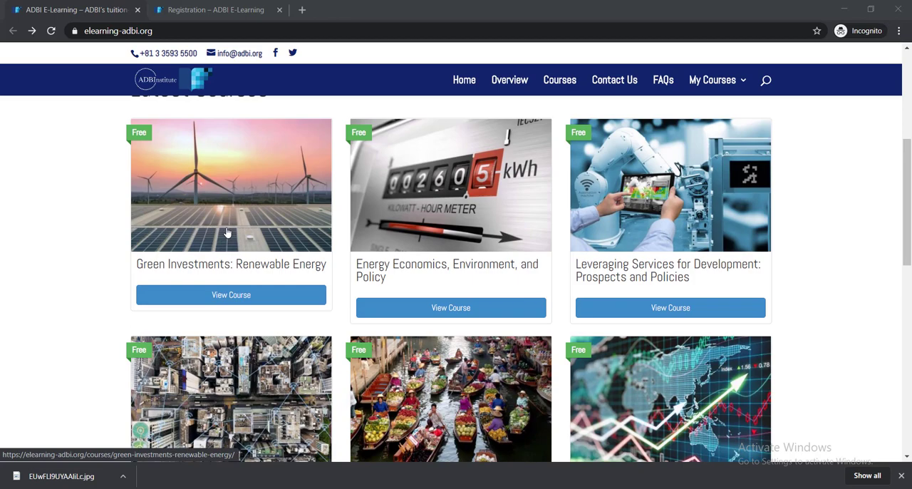
scroll(down, 3)
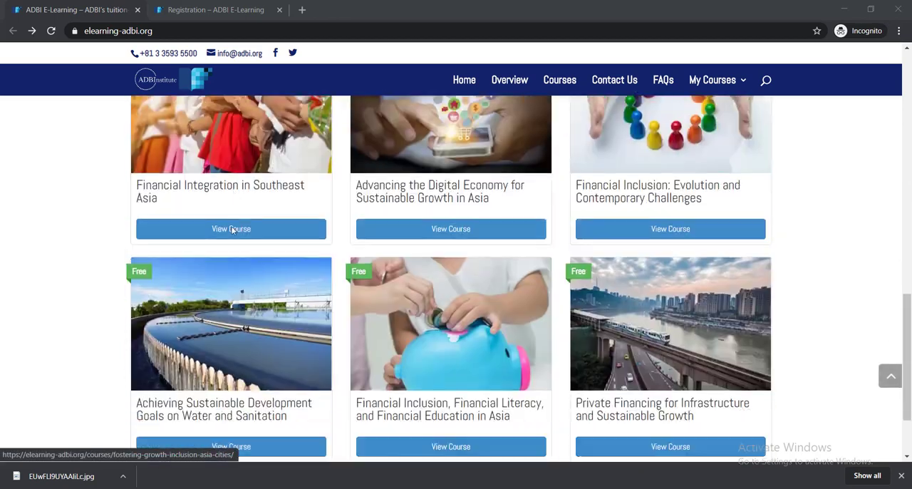
scroll(down, 3)
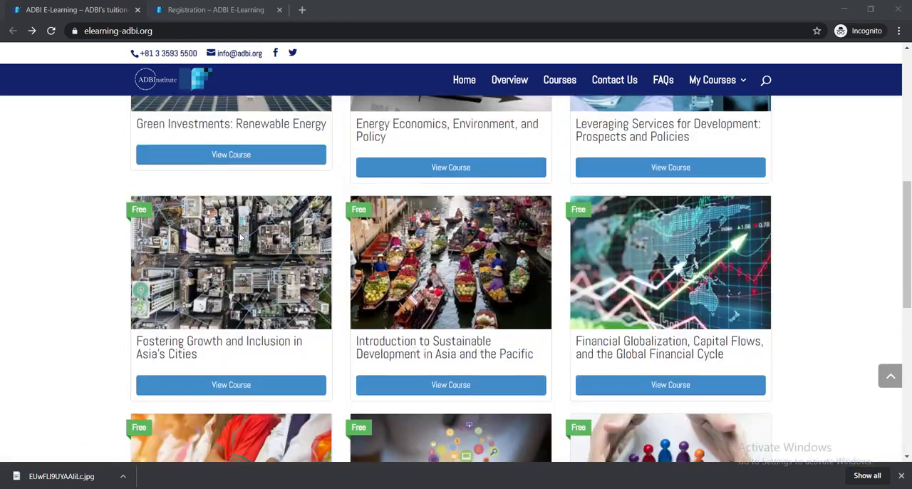
scroll(up, 3)
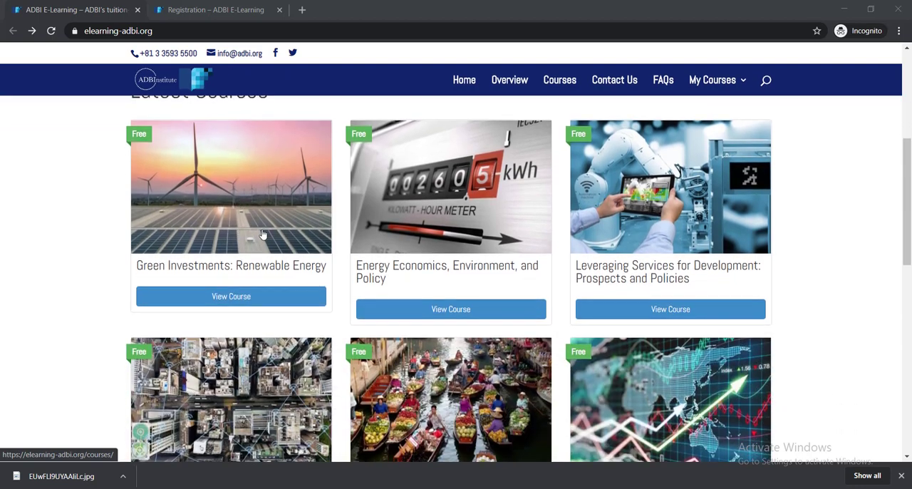
scroll(down, 3)
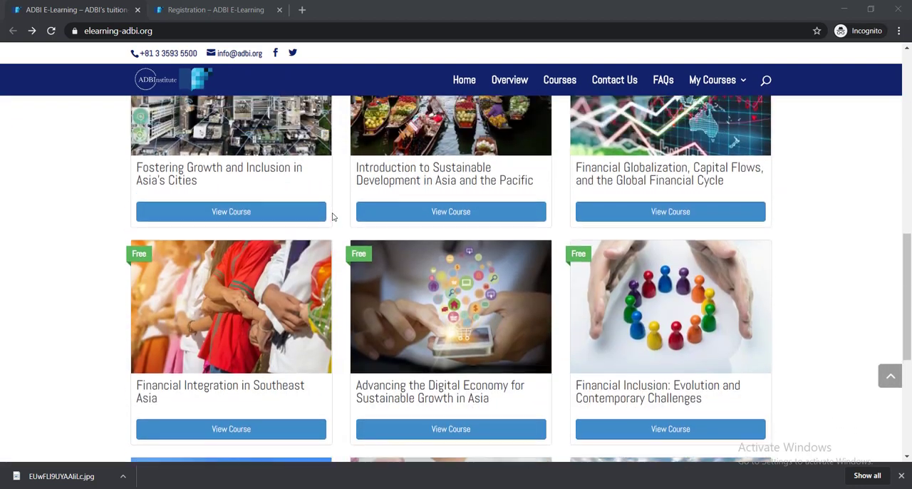
scroll(up, 3)
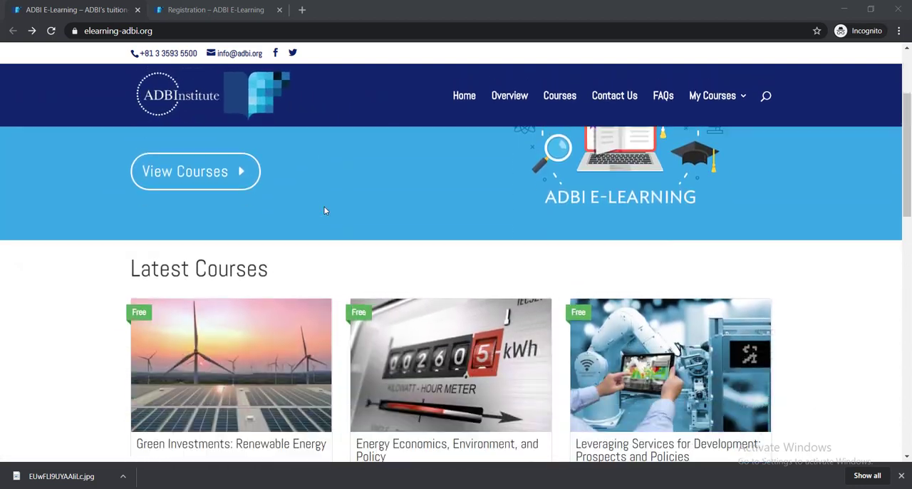
scroll(down, 3)
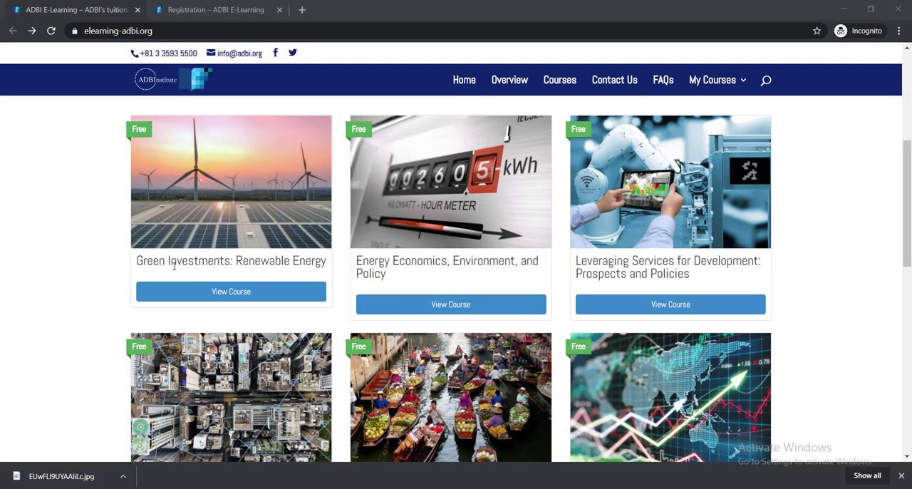
mouse_move(291, 273)
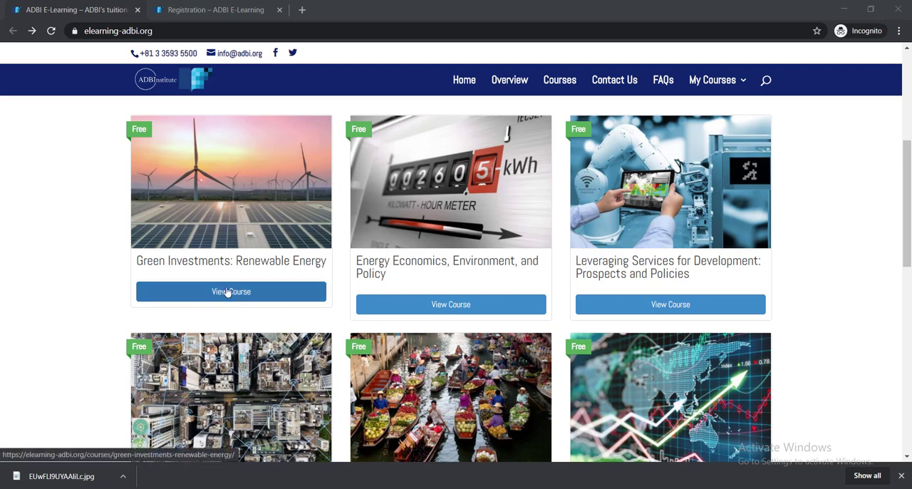
Open the Green Investments: Renewable Energy course and scroll to its Course Information.
click(231, 291)
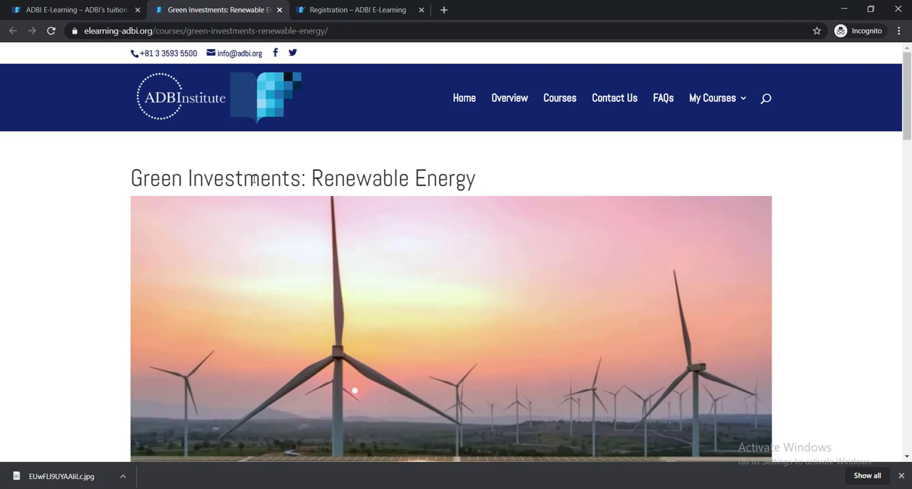
mouse_move(298, 209)
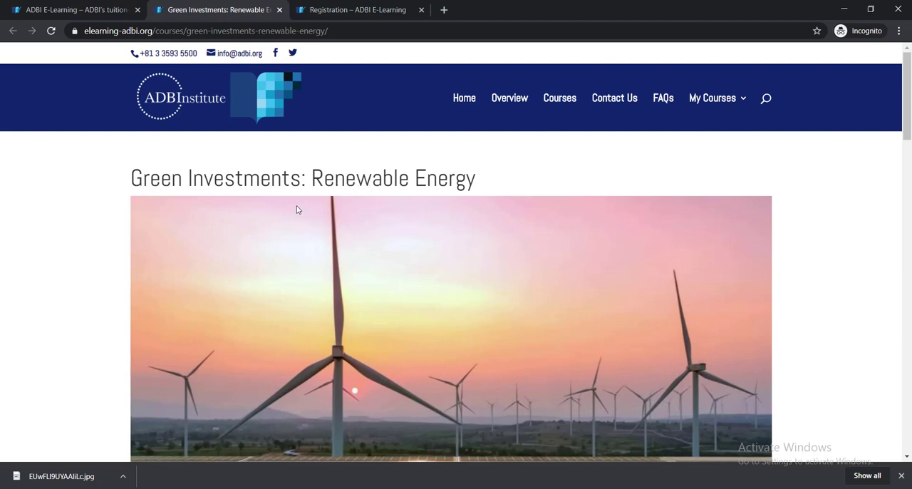
scroll(down, 3)
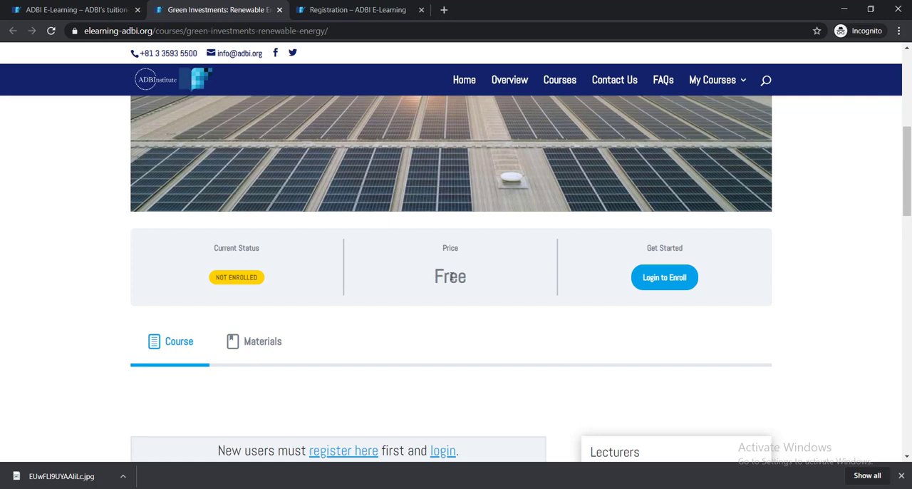
scroll(down, 3)
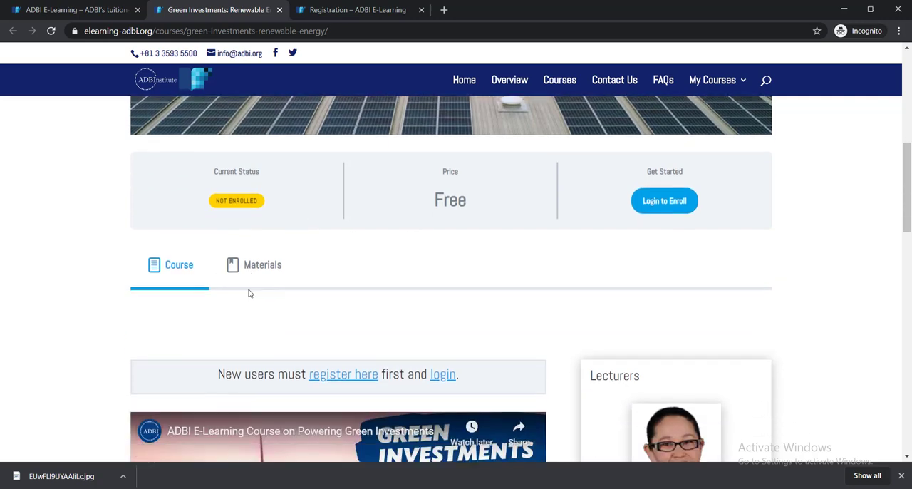
scroll(down, 3)
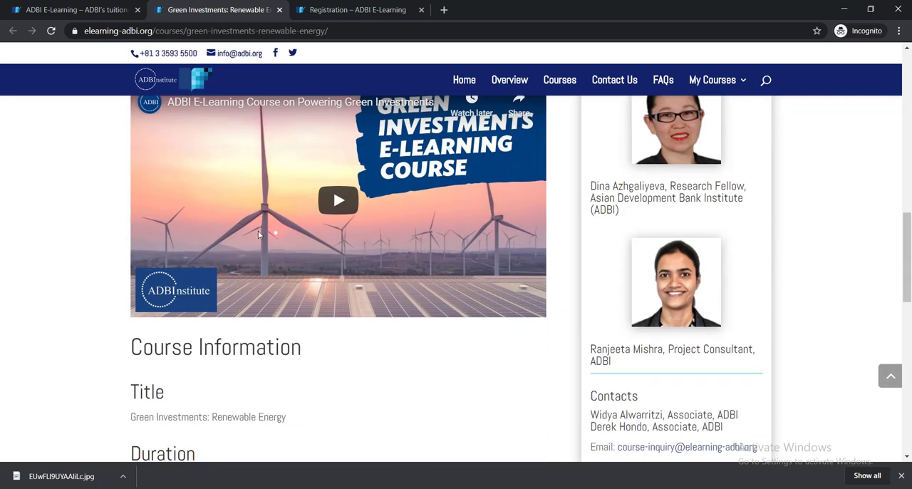
scroll(down, 3)
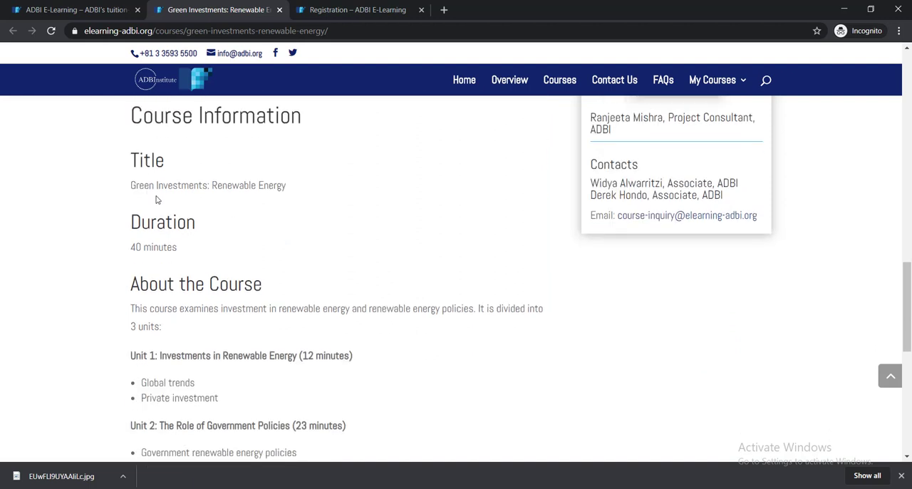
mouse_move(230, 211)
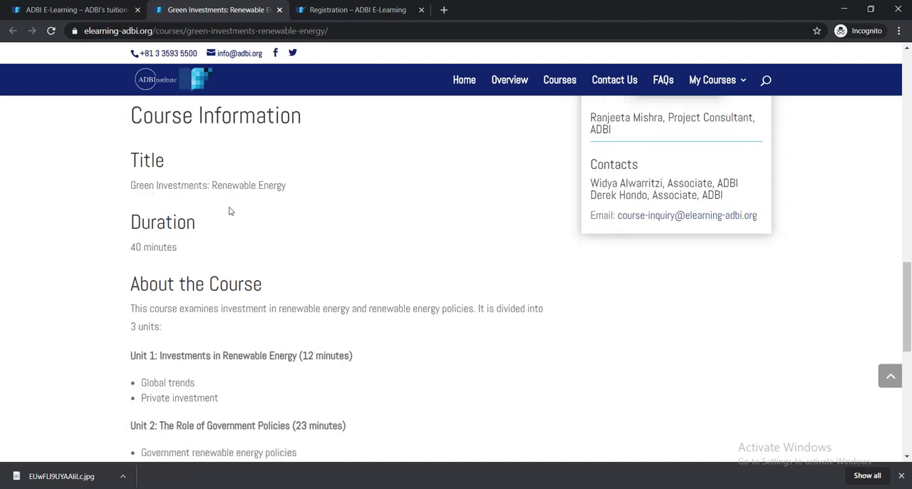
mouse_move(249, 234)
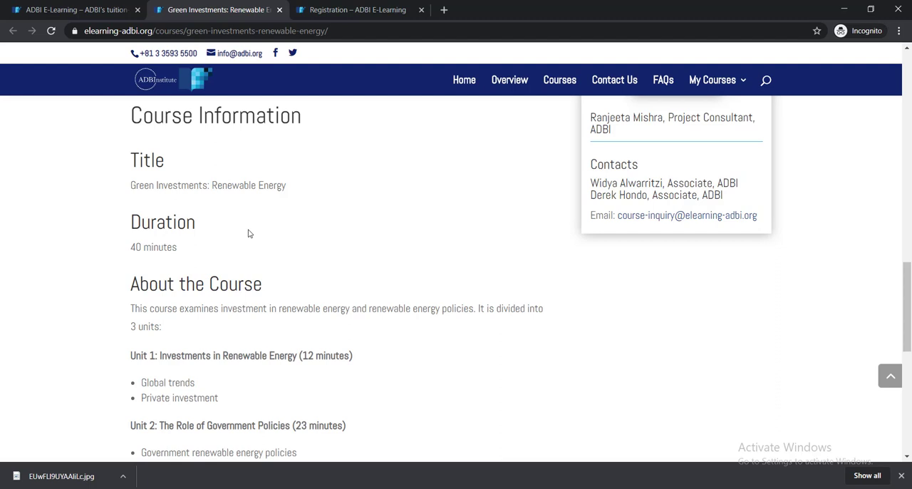
mouse_move(240, 224)
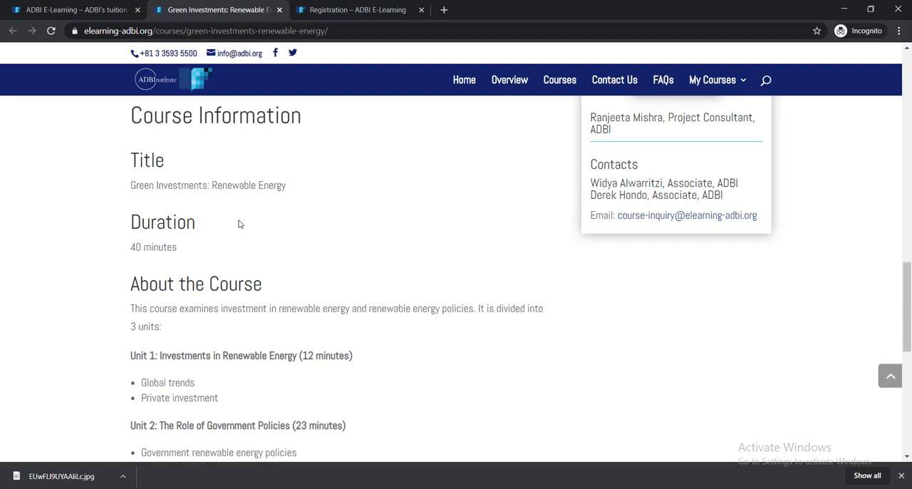
scroll(down, 3)
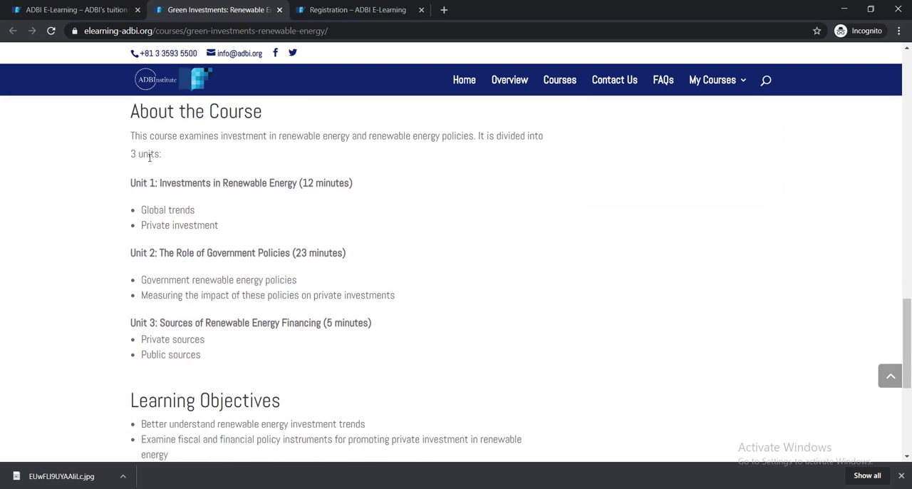
scroll(down, 3)
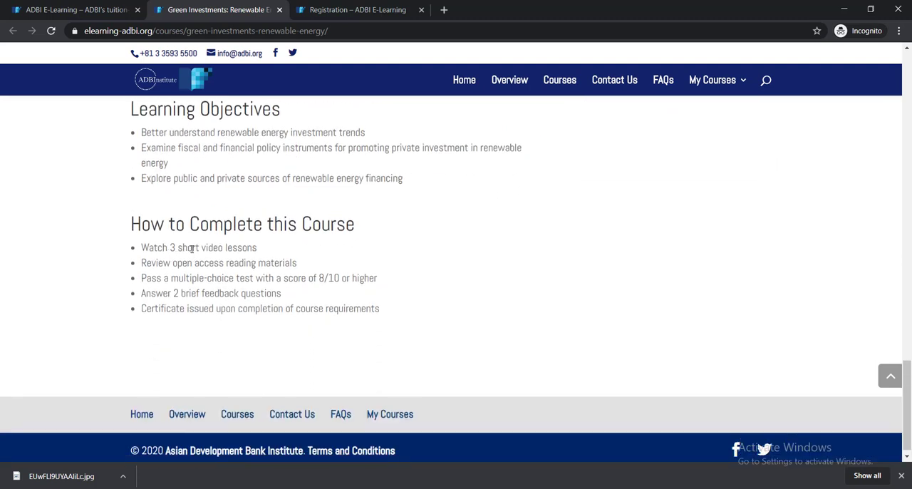
mouse_move(367, 247)
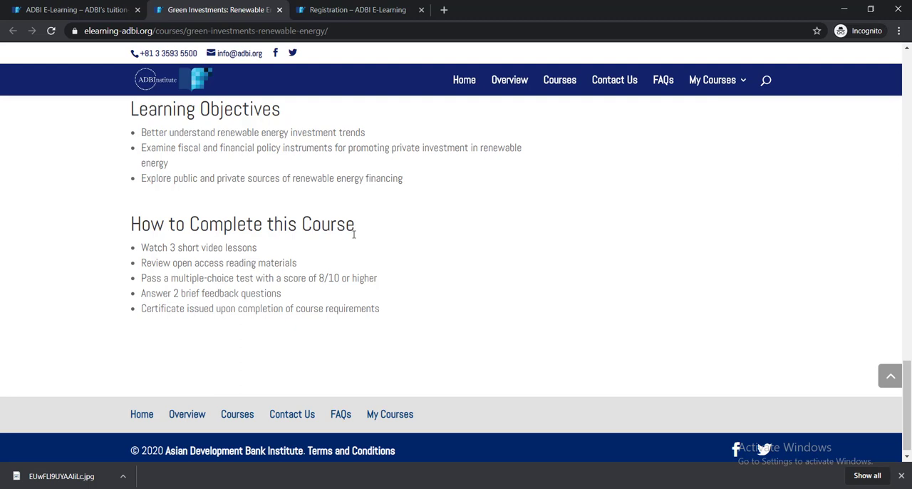
mouse_move(370, 240)
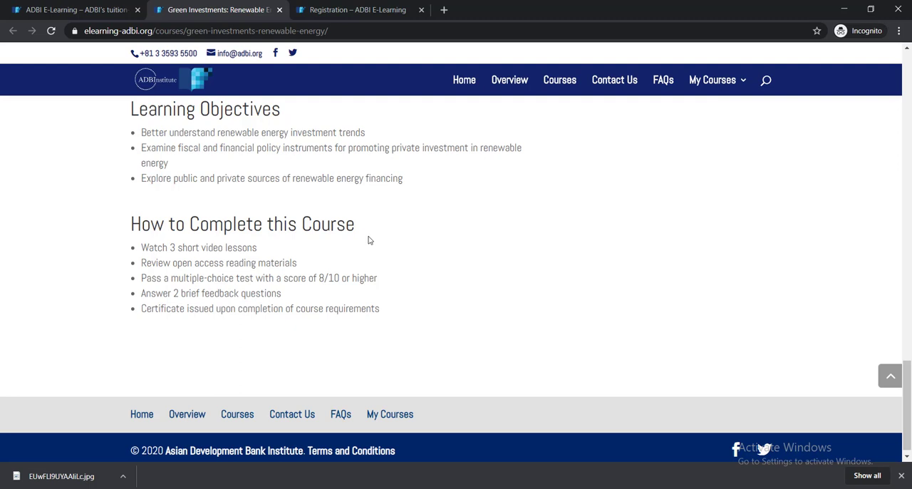
mouse_move(367, 246)
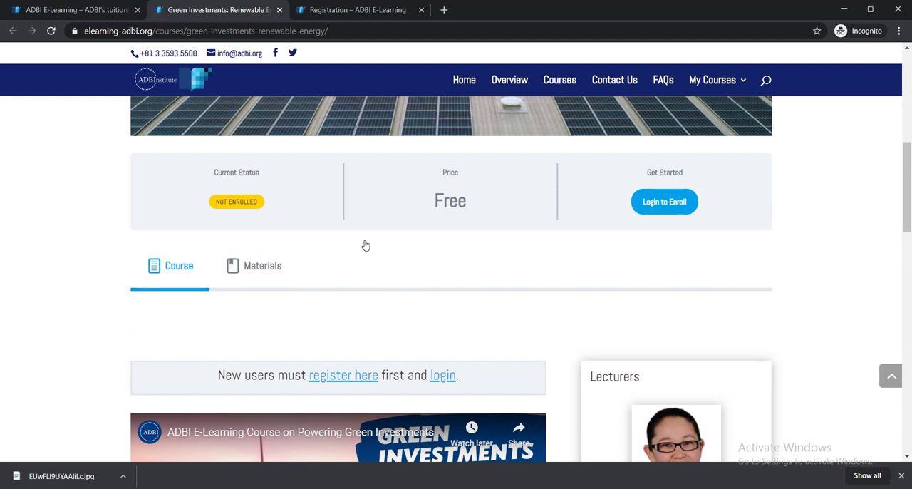
Choose 'Login to Enroll' for the free Green Investments course.
scroll(up, 3)
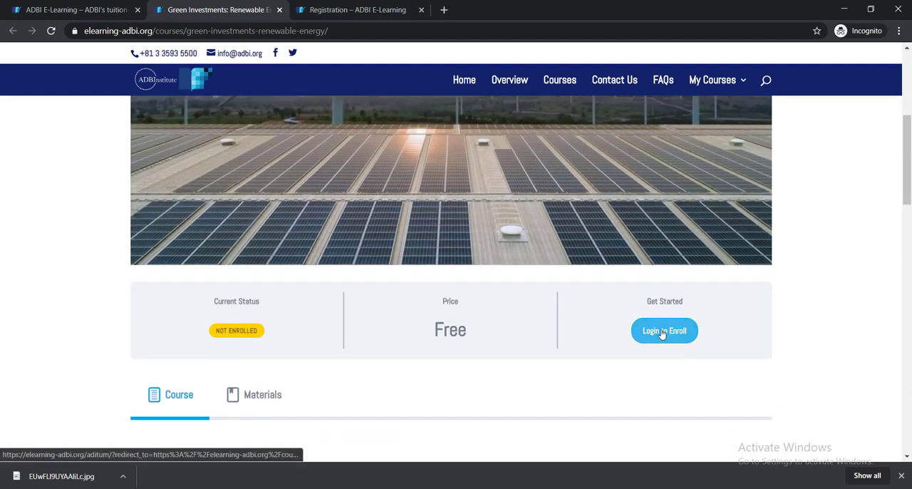
click(664, 330)
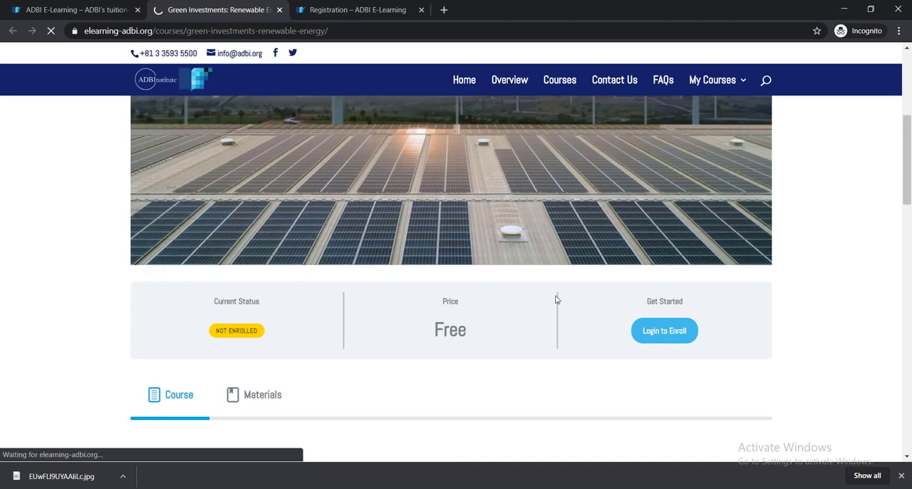
Go from the Login page to the new-user Register page.
click(664, 330)
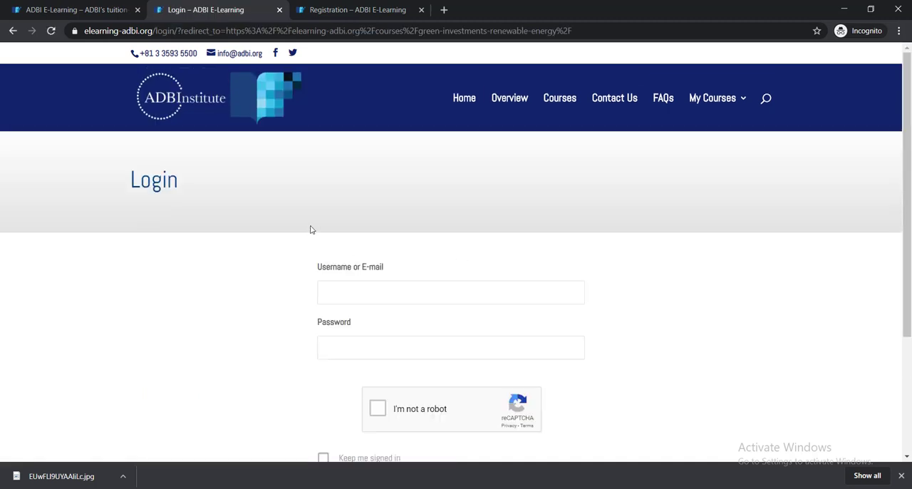
scroll(down, 3)
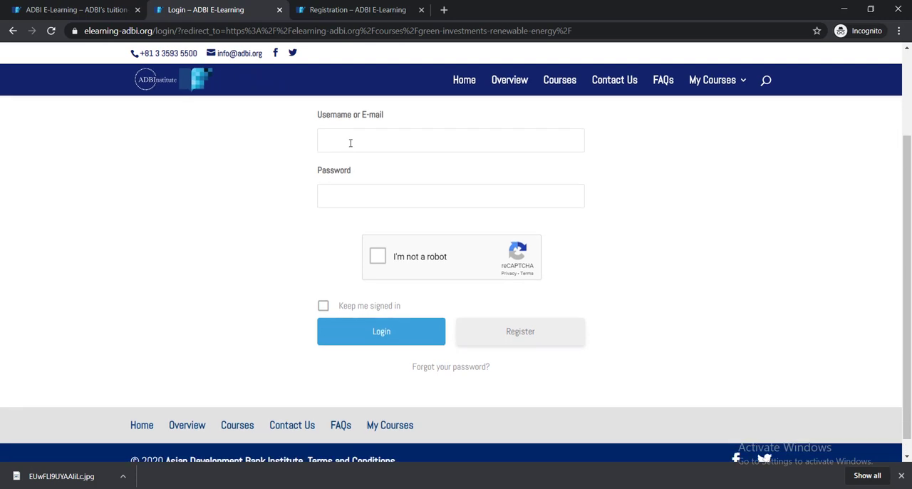
mouse_move(342, 287)
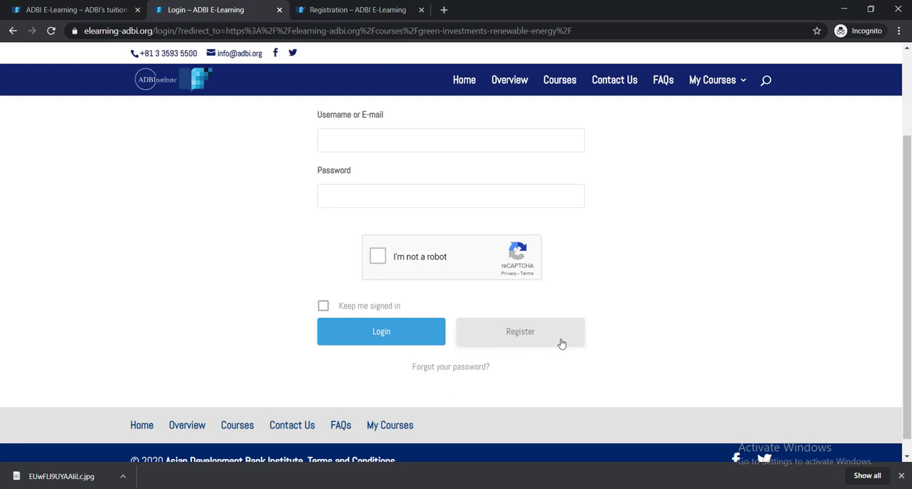
click(520, 331)
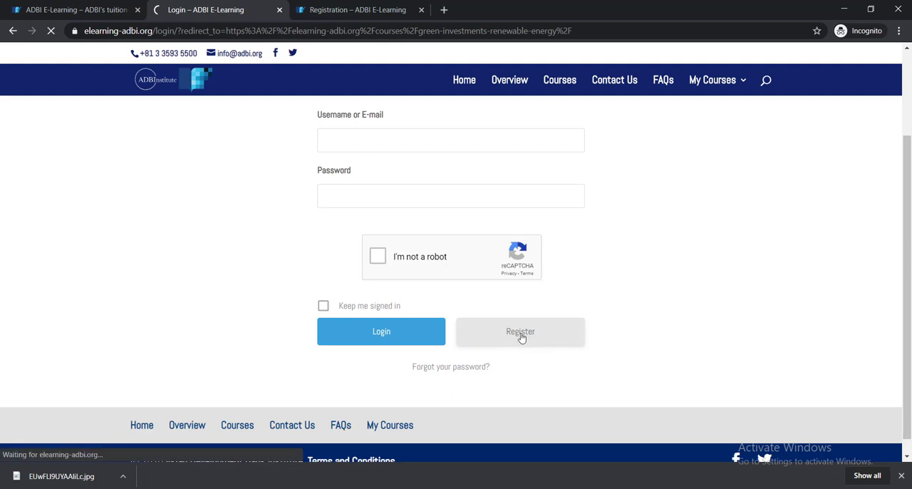
Scroll the empty Registration form past Confirm Password down to the reCAPTCHA and Register button.
click(520, 331)
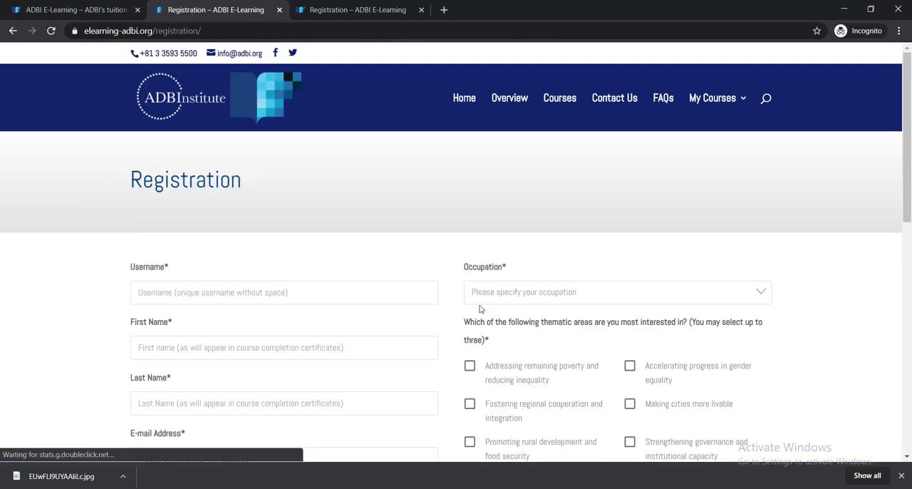
scroll(down, 3)
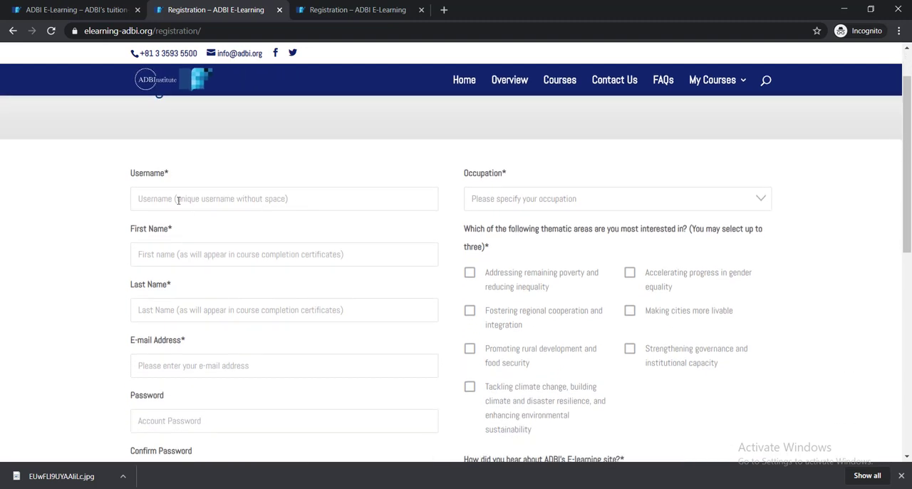
scroll(down, 3)
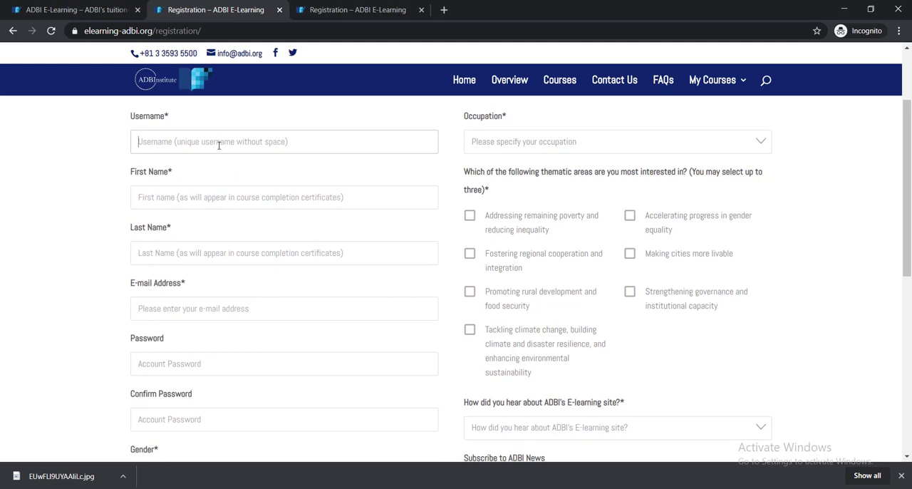
scroll(down, 3)
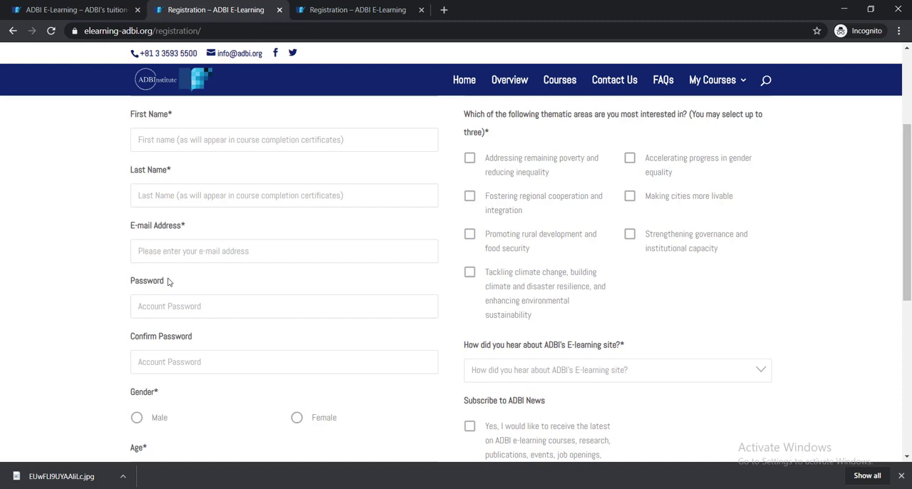
scroll(down, 3)
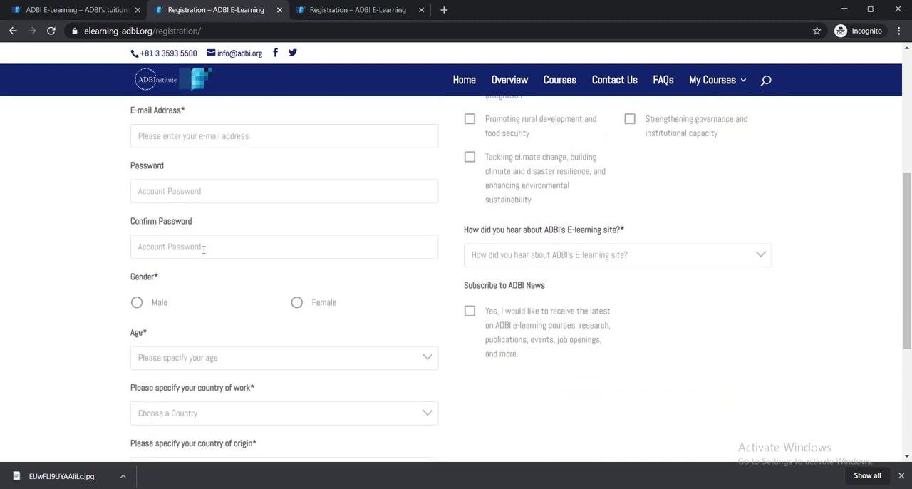
click(284, 246)
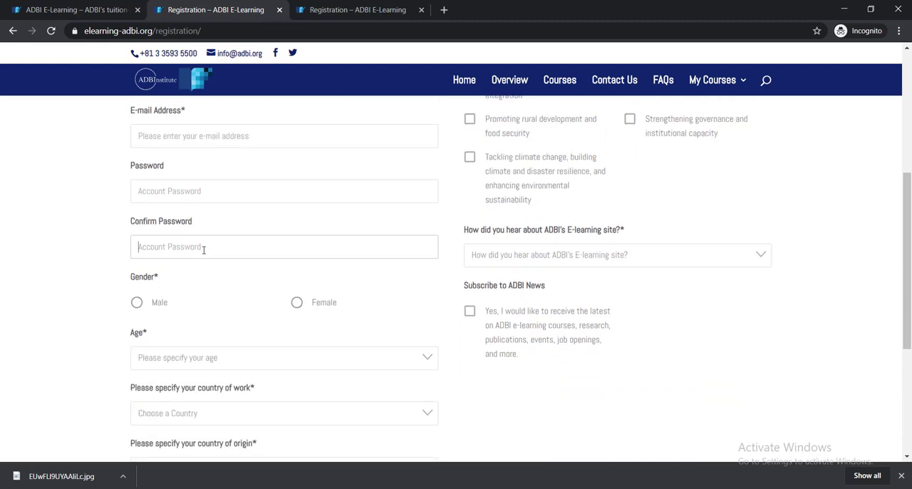
scroll(down, 3)
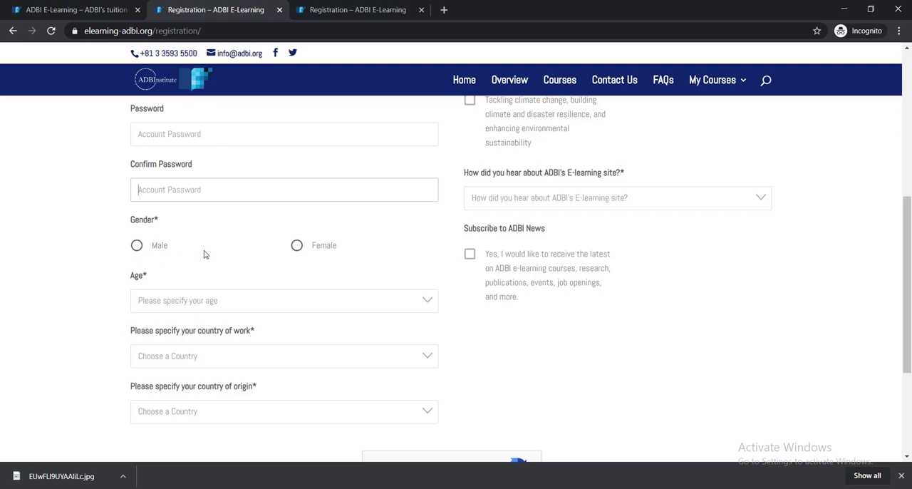
scroll(down, 3)
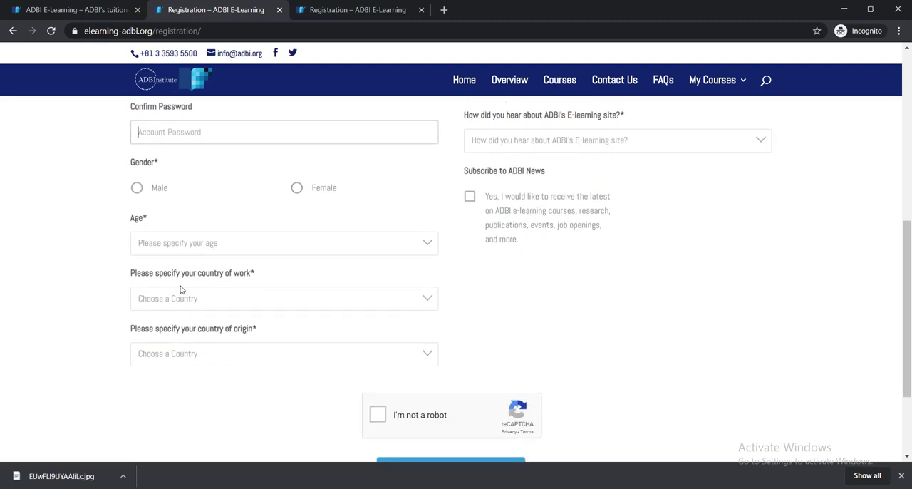
mouse_move(420, 305)
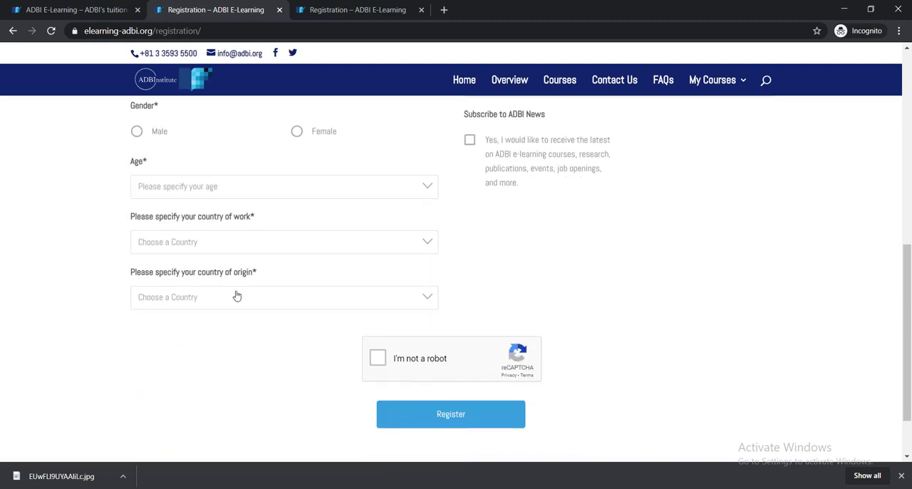
mouse_move(263, 305)
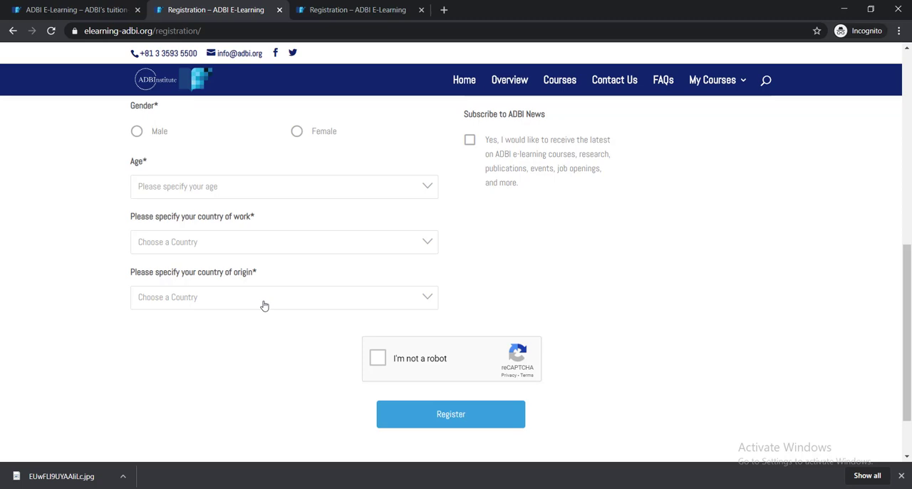
click(284, 297)
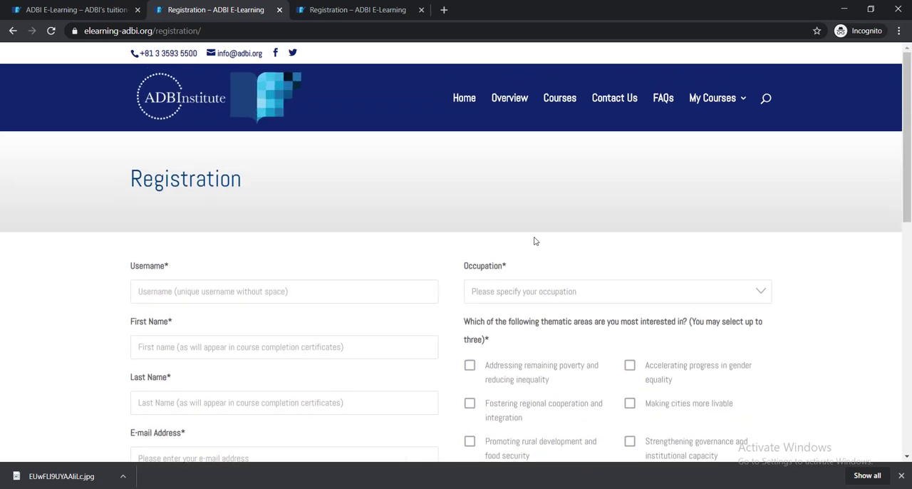
click(617, 291)
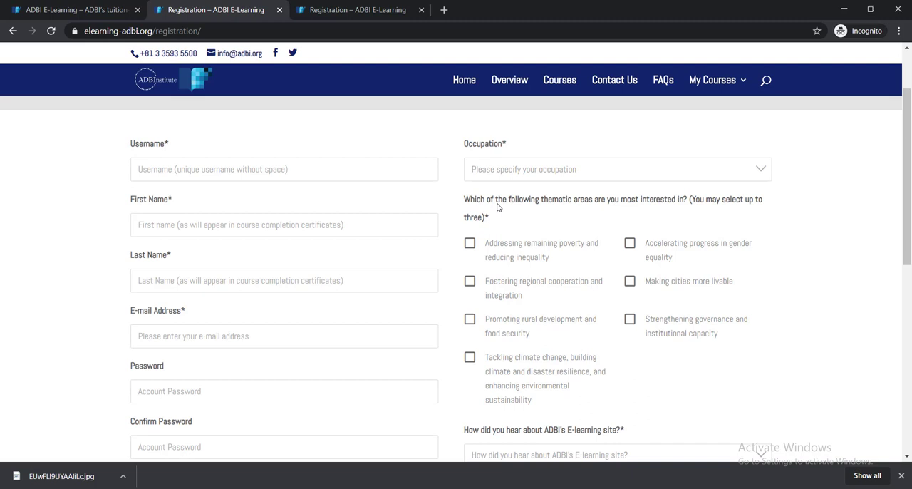
mouse_move(615, 213)
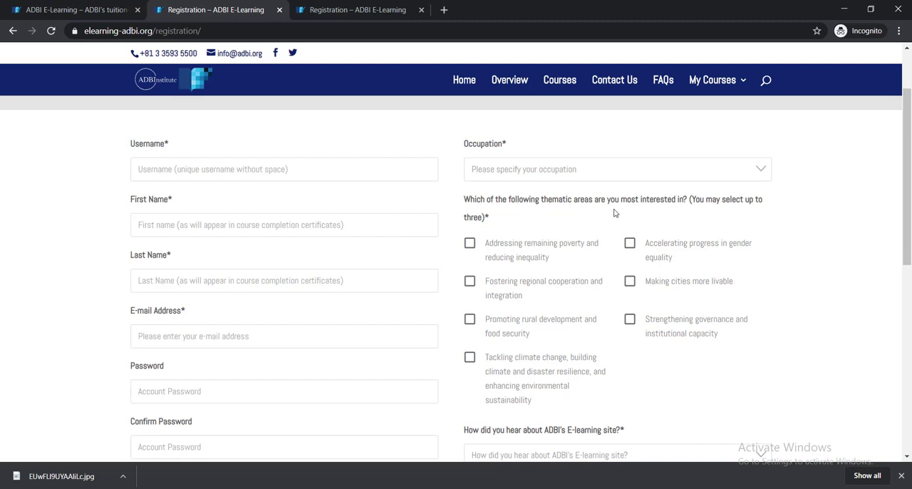
scroll(down, 3)
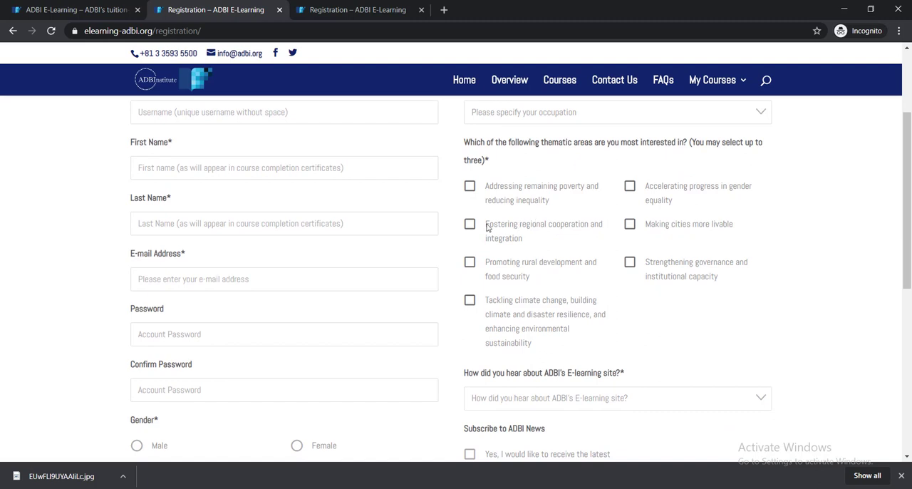
scroll(down, 3)
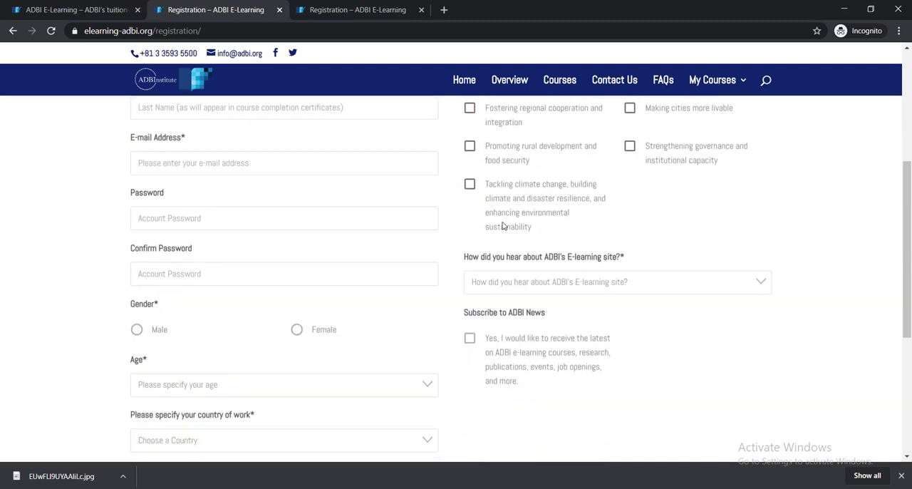
mouse_move(686, 289)
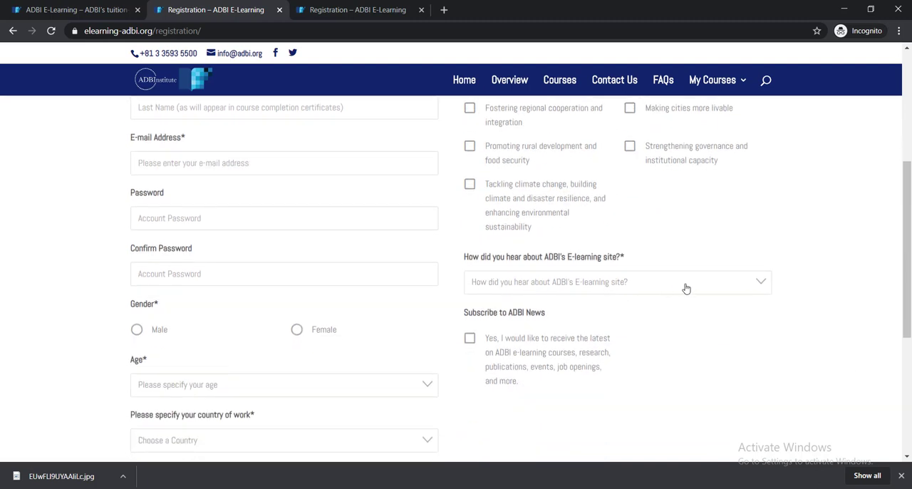
click(617, 282)
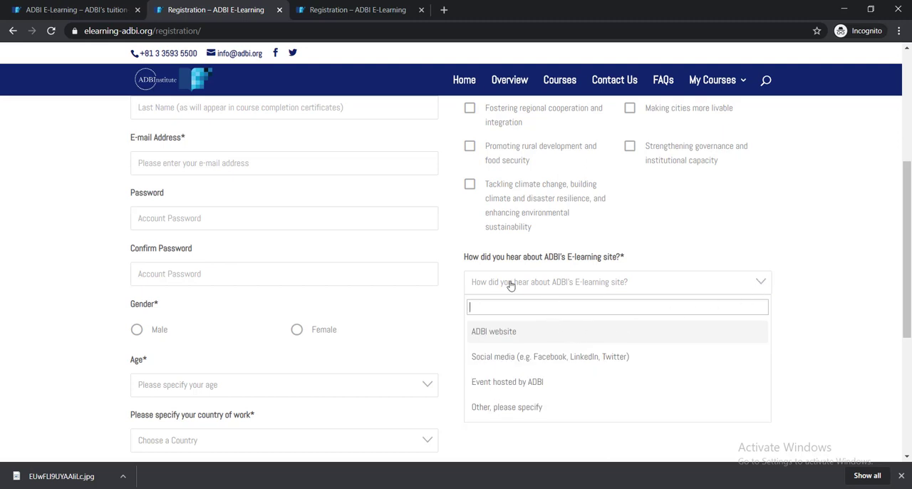
mouse_move(575, 285)
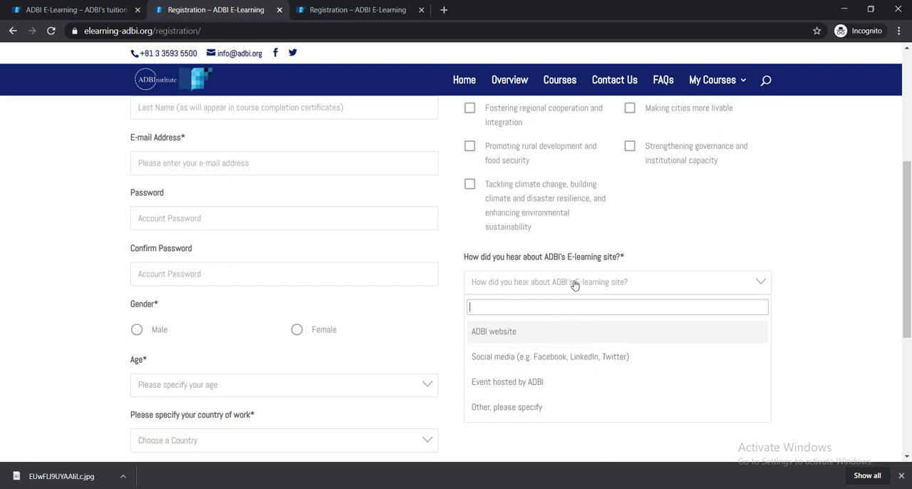
scroll(down, 3)
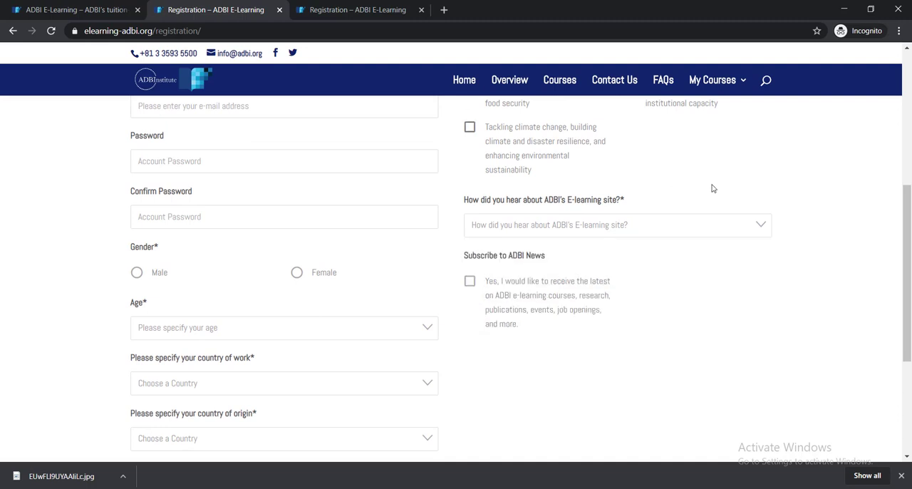
scroll(down, 3)
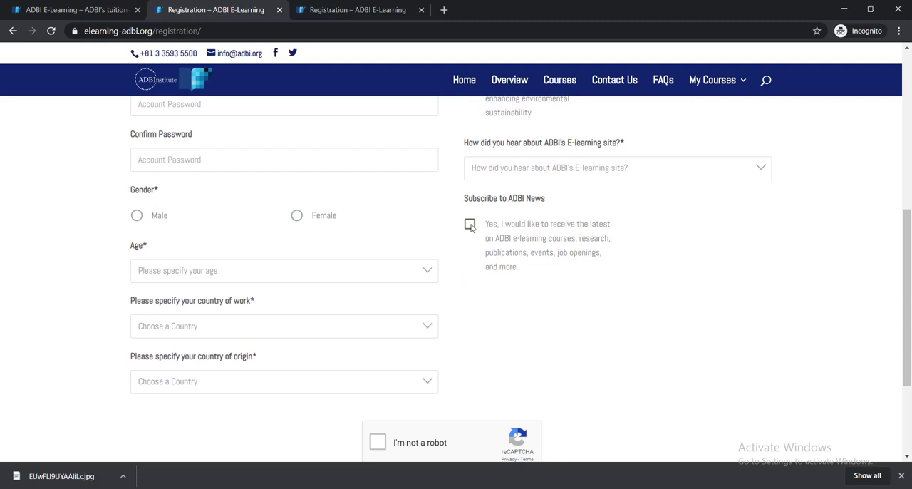
scroll(down, 3)
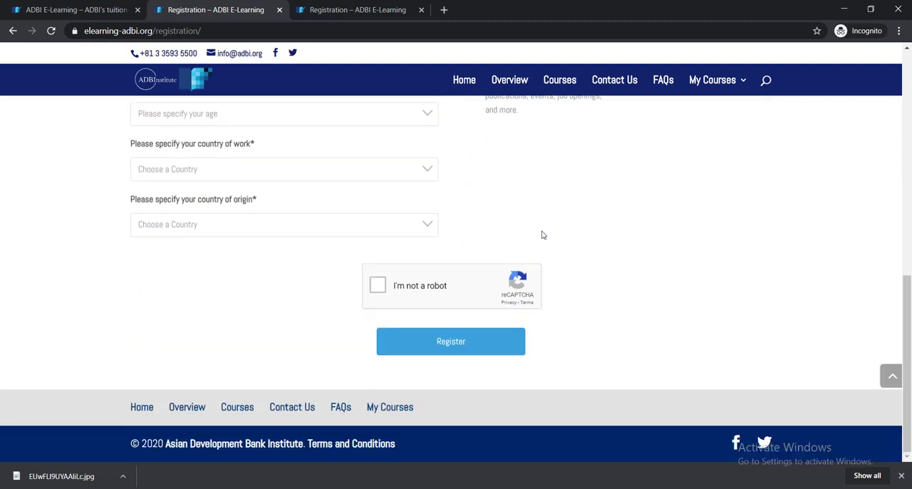